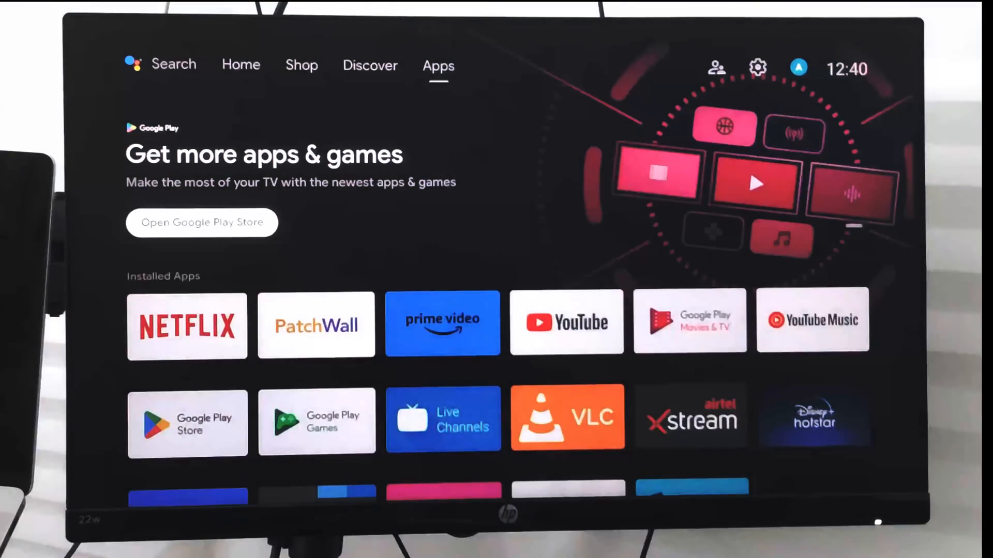
Reach Security & restrictions from the home top bar and move down to Delete restricted profile.
{"action": "scroll", "scroll_direction": "down", "scroll_amount": 3}
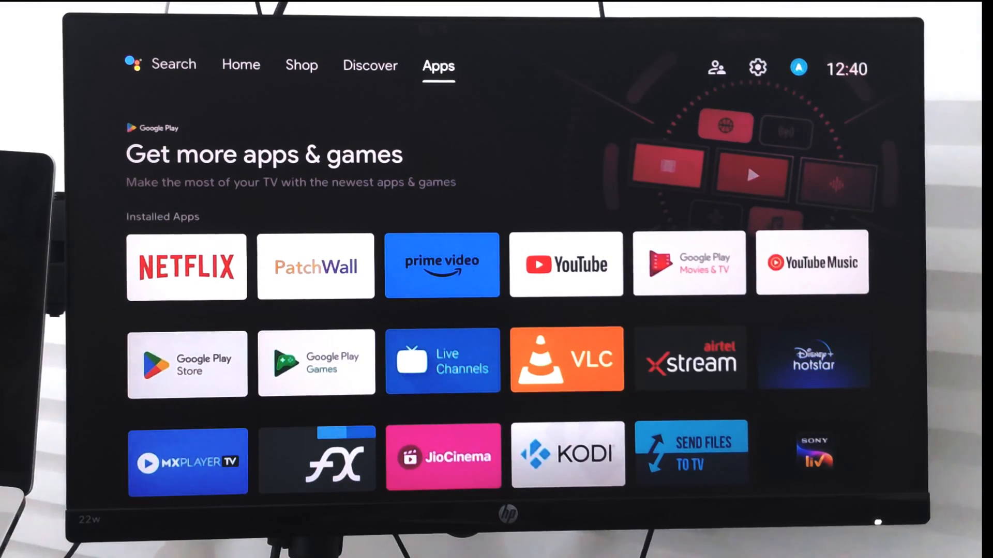
{"action": "left_click", "coordinate": [798, 68]}
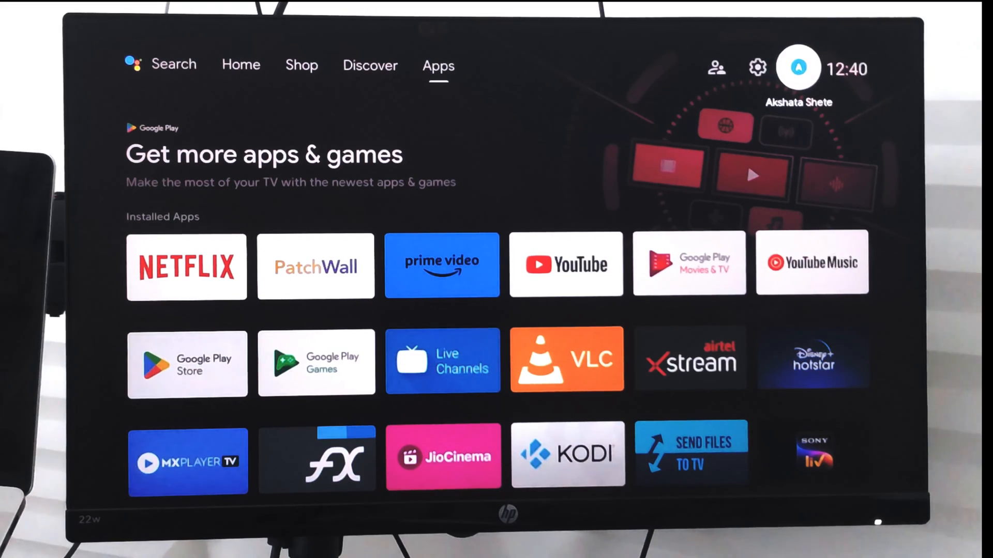
{"action": "left_click", "coordinate": [716, 66]}
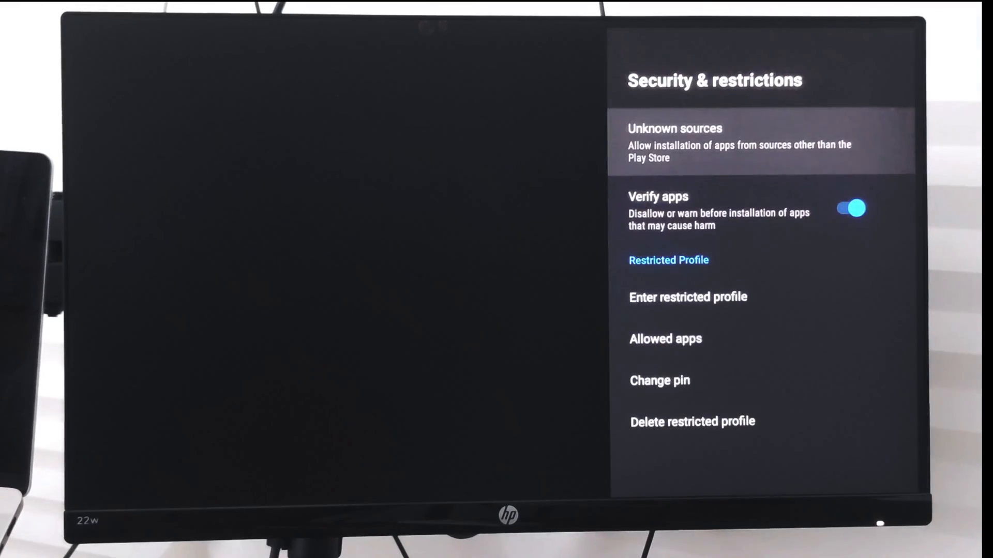
{"action": "key", "text": "Down"}
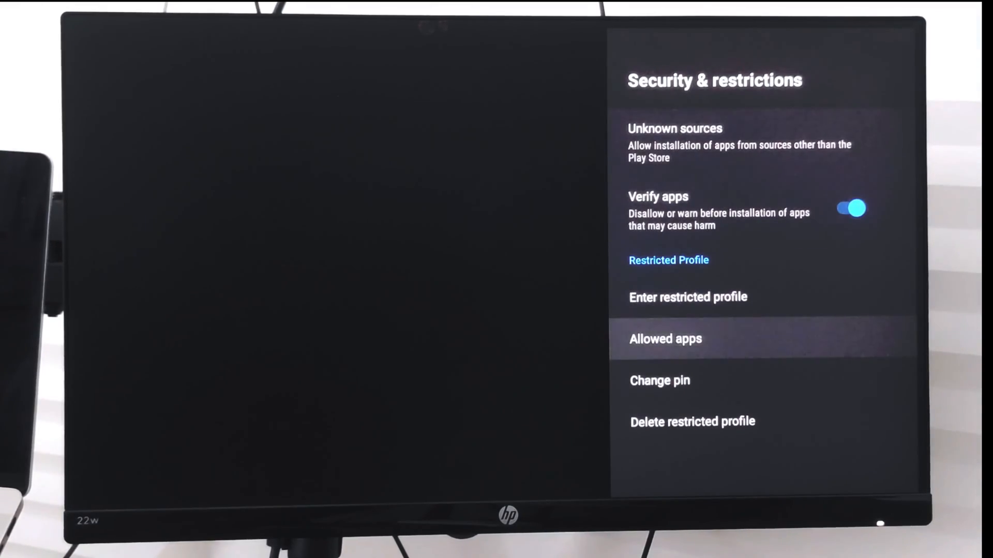
{"action": "key", "text": "down"}
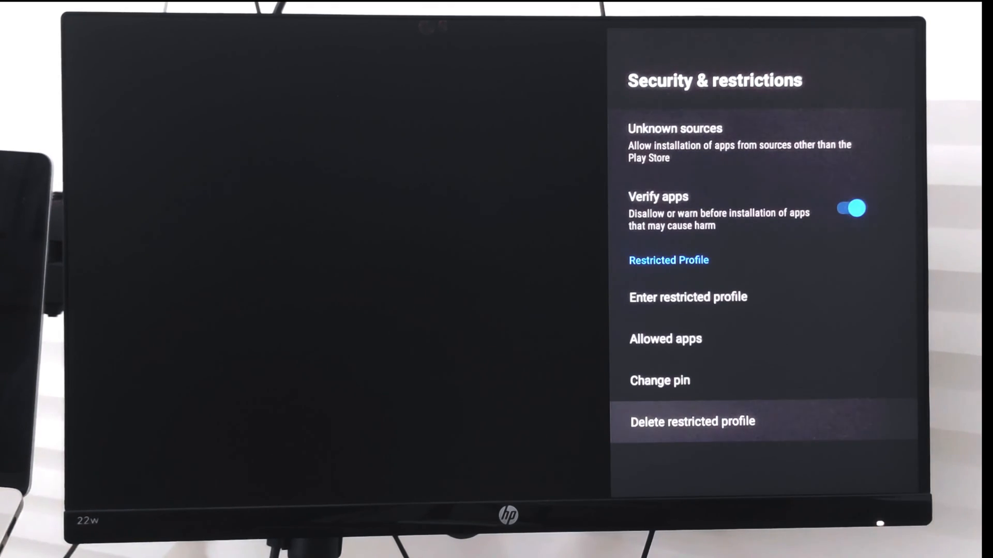
{"action": "left_click", "coordinate": [692, 422]}
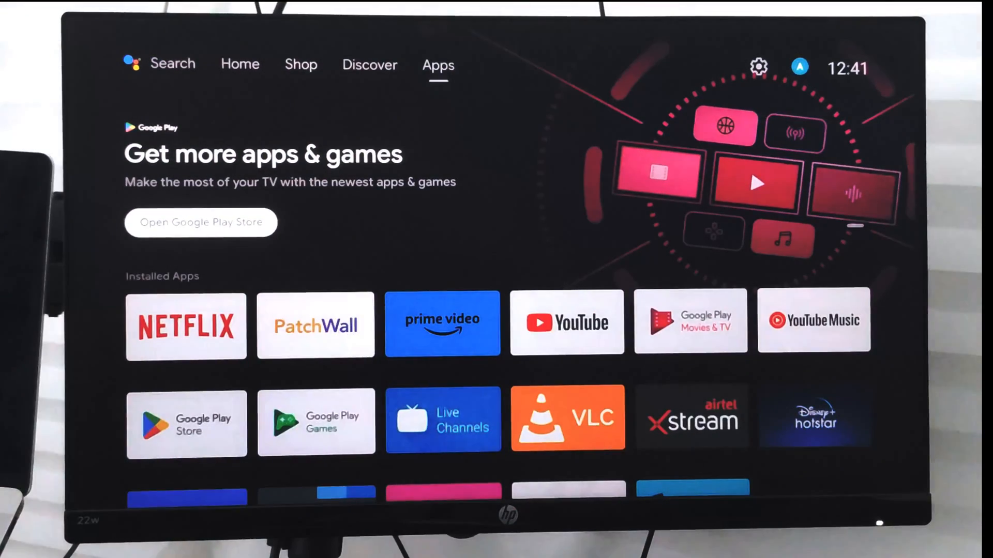
{"action": "scroll", "scroll_direction": "down", "scroll_amount": 3}
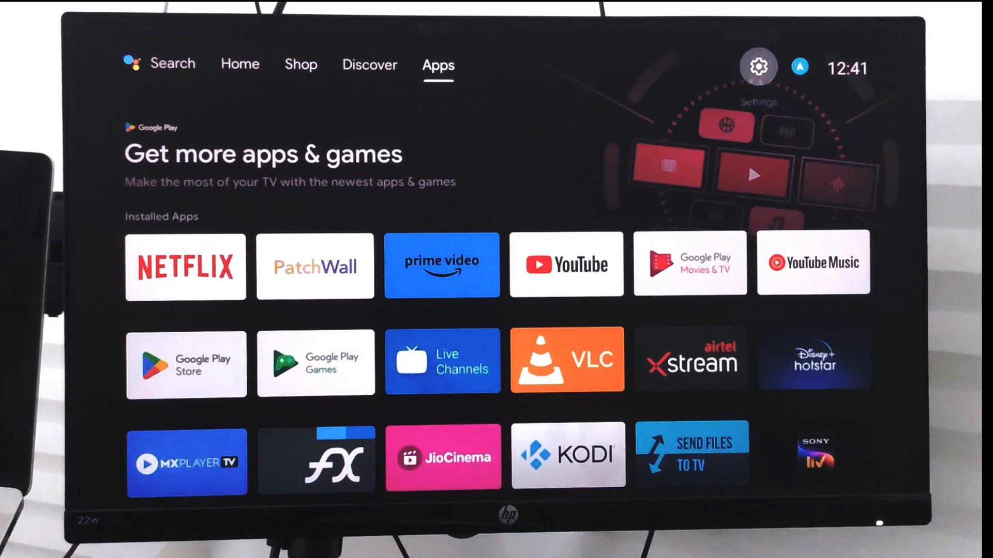
{"action": "mouse_move", "coordinate": [757, 67]}
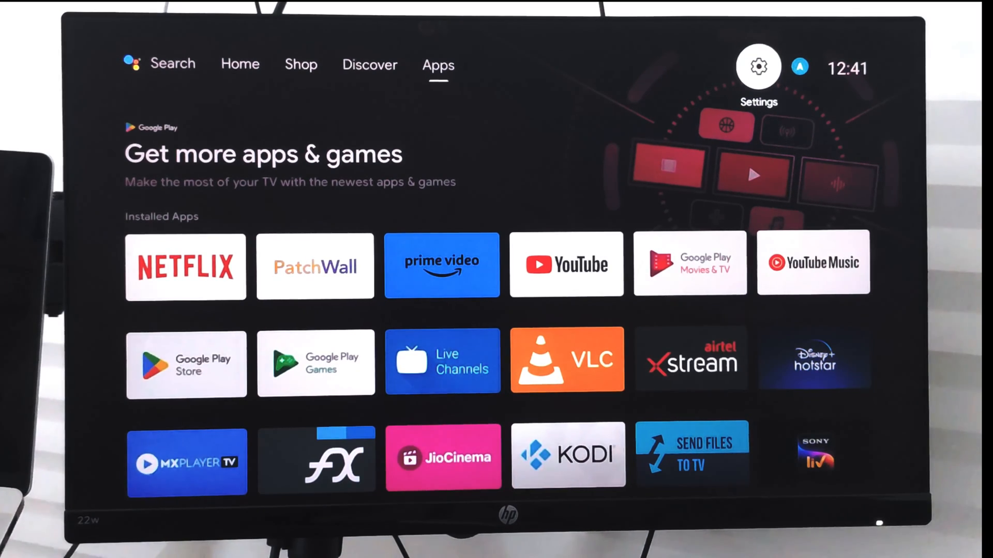